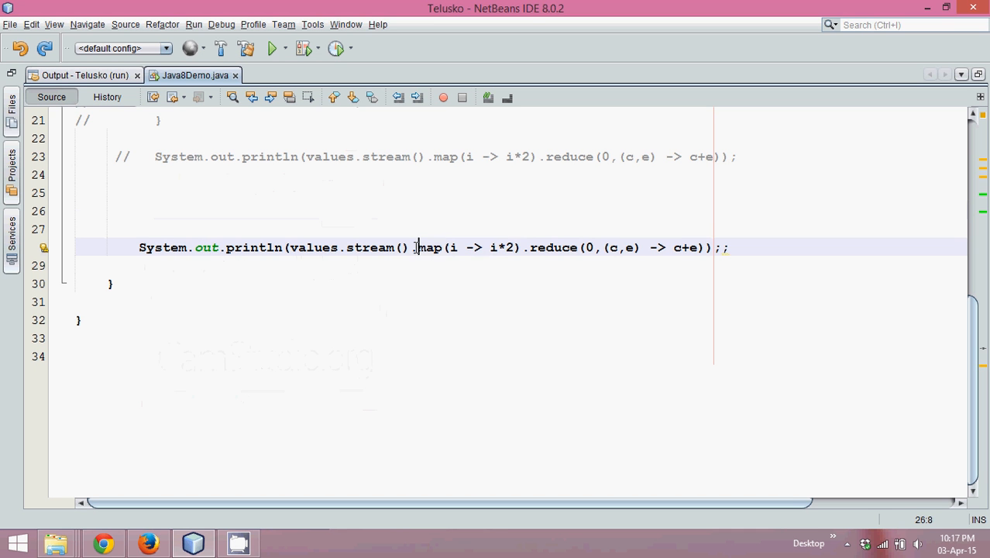
Rewrite the reduce lambda body as Integer.sum(c,e) in place of c+e.
left_click_drag(416, 248, 506, 248)
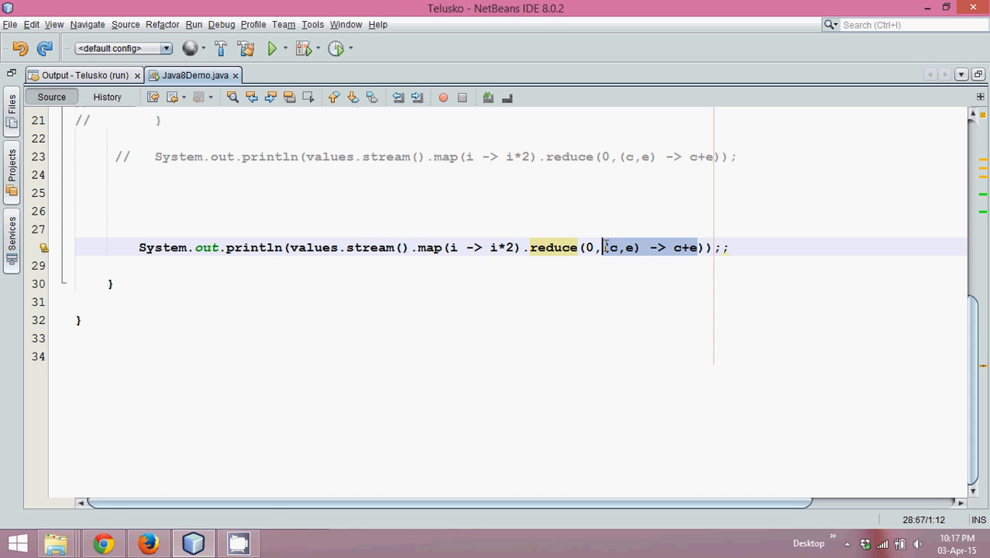
type("Inte")
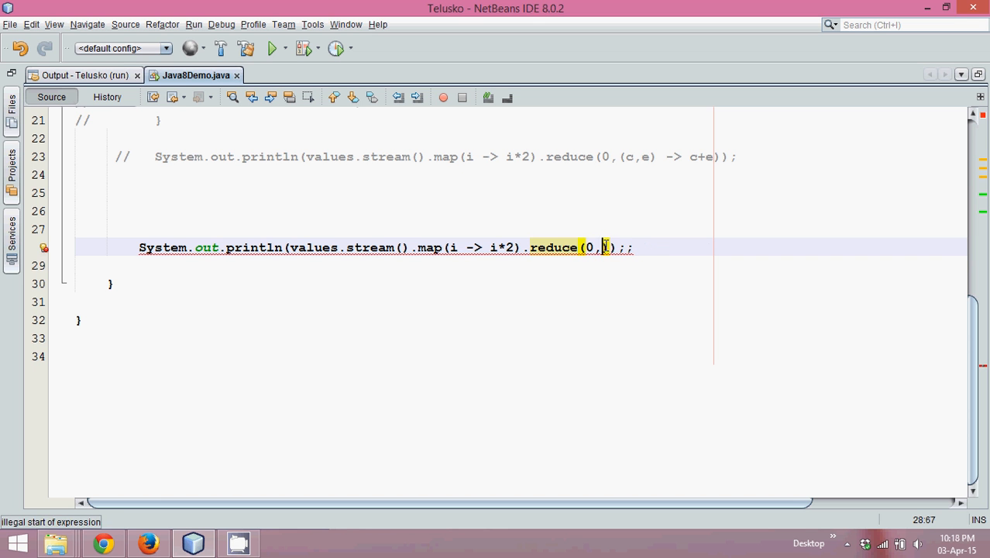
type("(c,e) -")
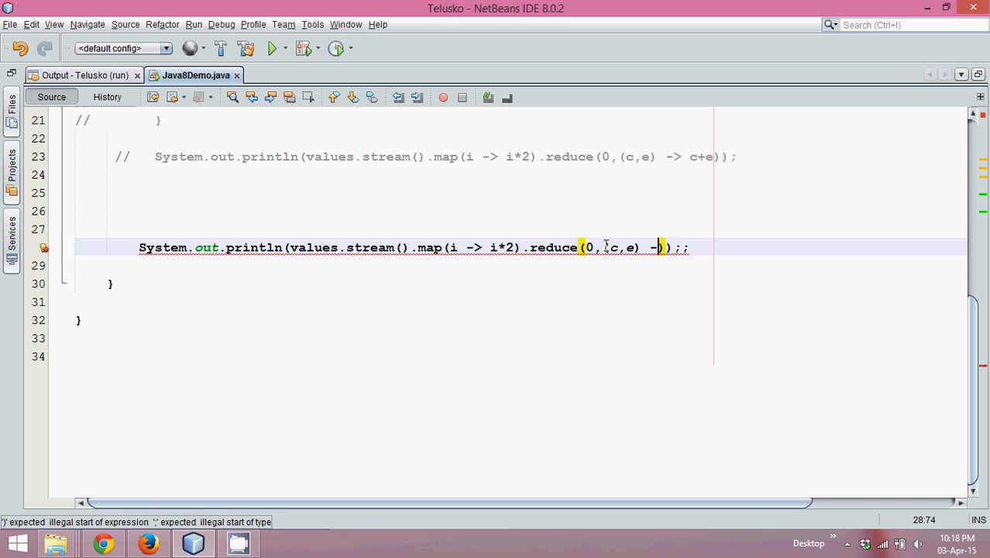
type("Integer")
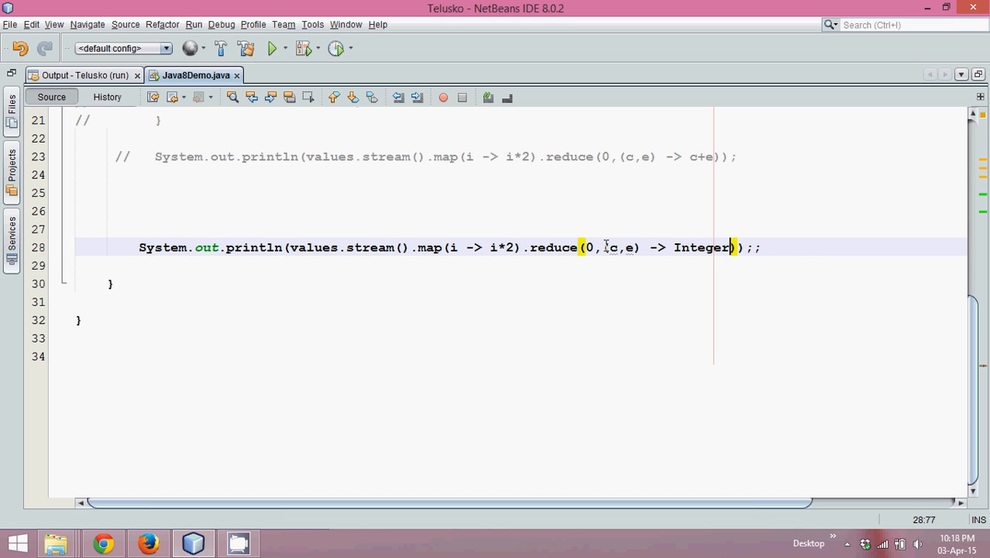
type(".sum()")
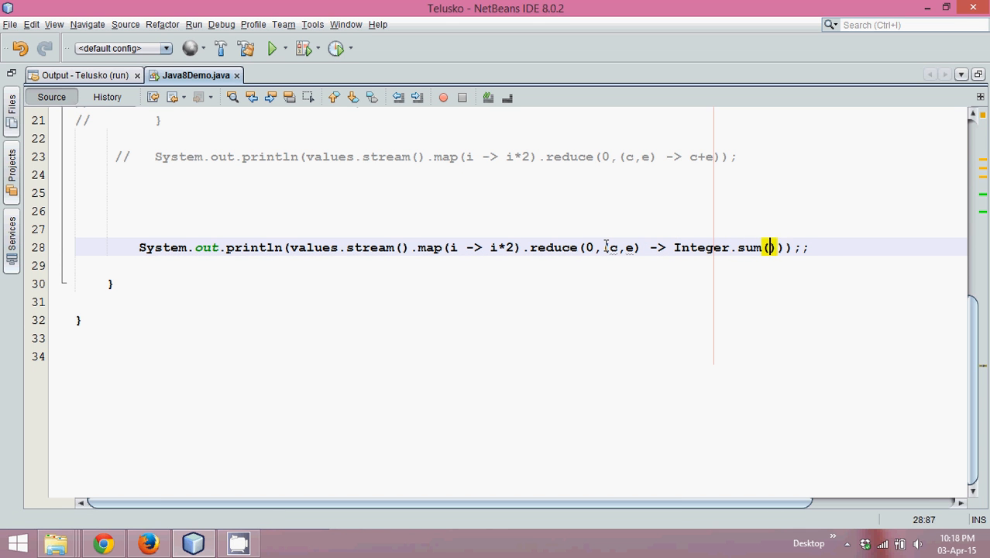
type("c,e")
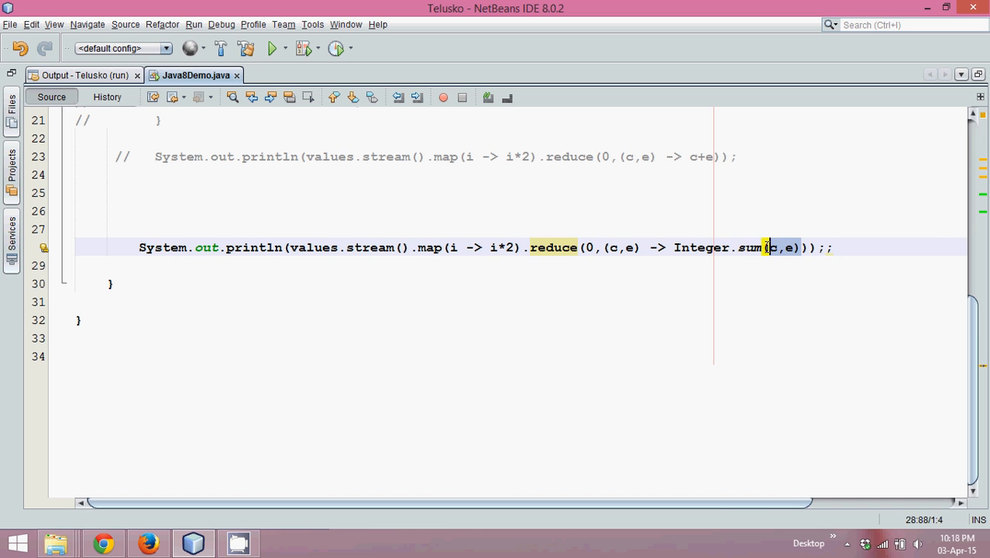
Run Java8Demo.java via Run File and confirm the Output prints 42.
right_click(767, 248)
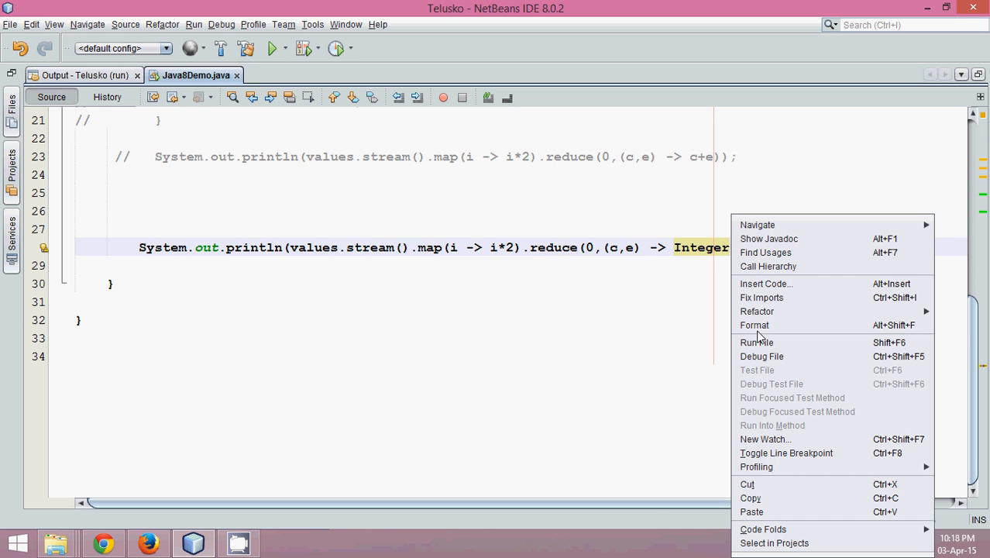
left_click(756, 343)
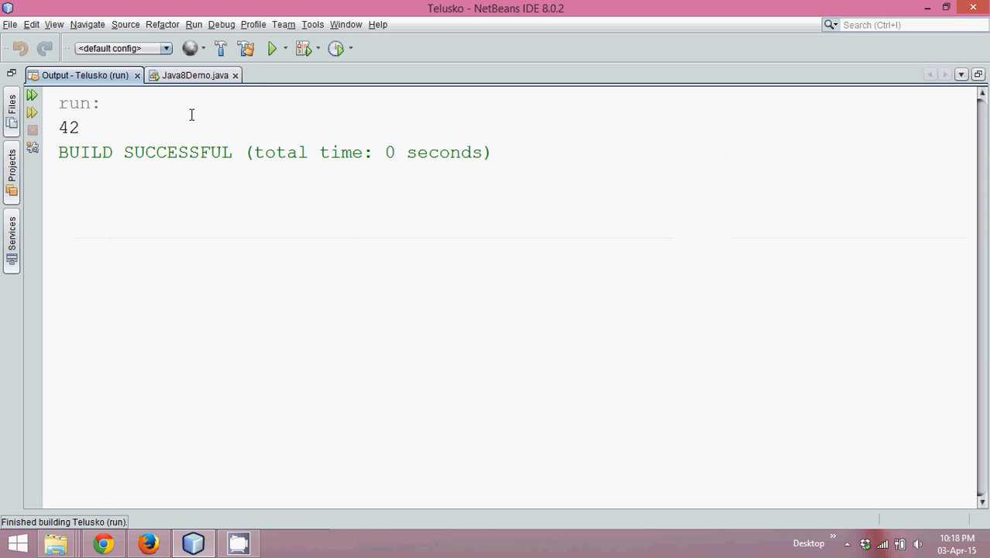
double_click(63, 128)
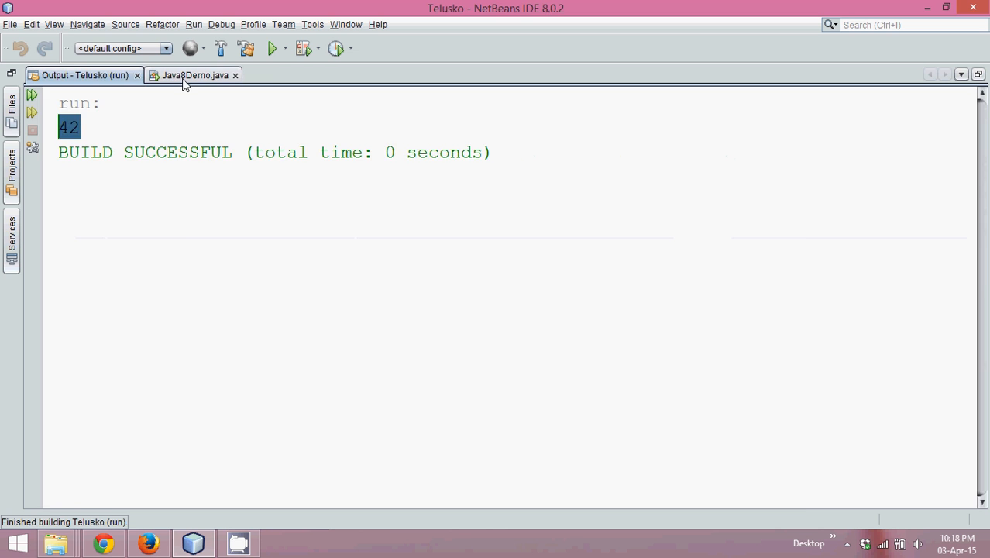
left_click(189, 74)
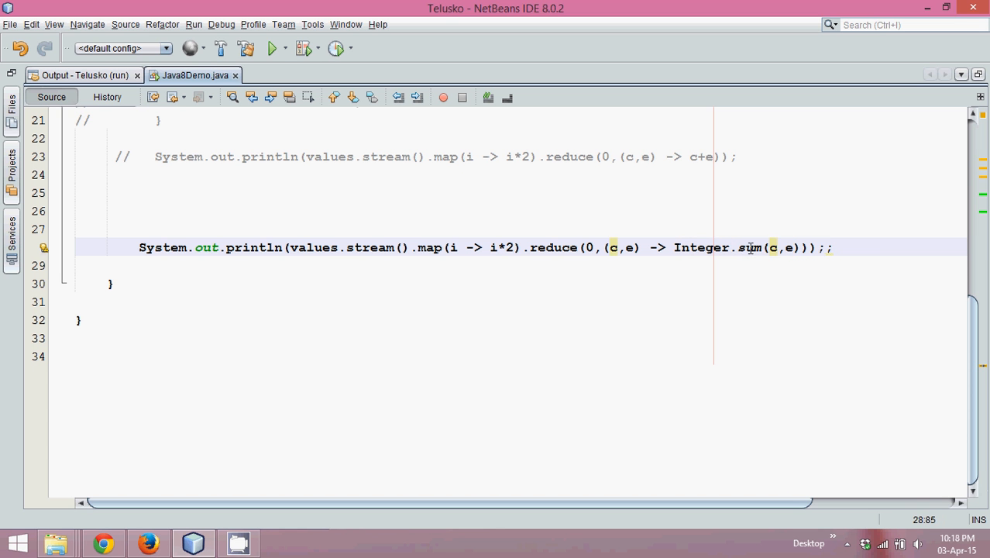
Inspect Integer.sum's int-returning definition in Integer.java, then return to Java8Demo.java.
double_click(750, 248)
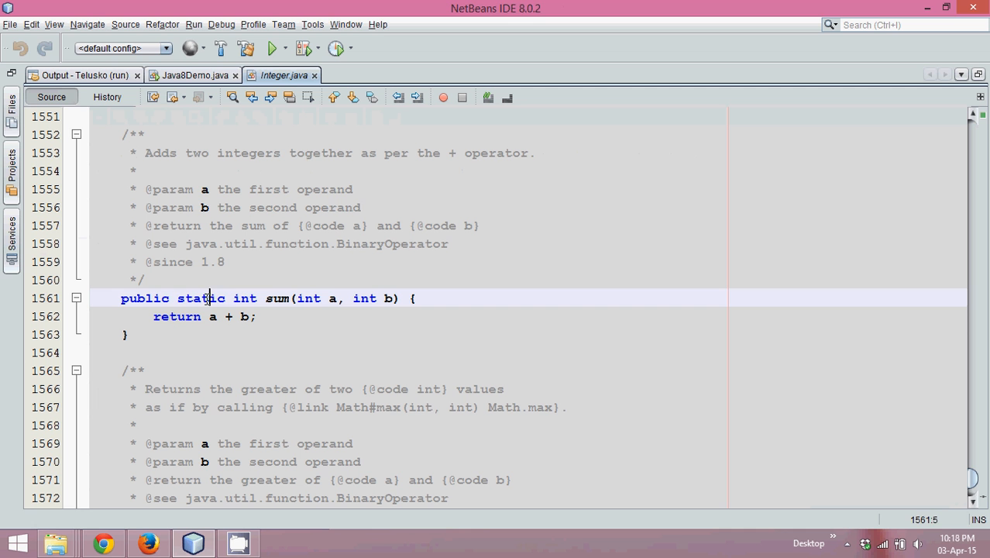
double_click(243, 297)
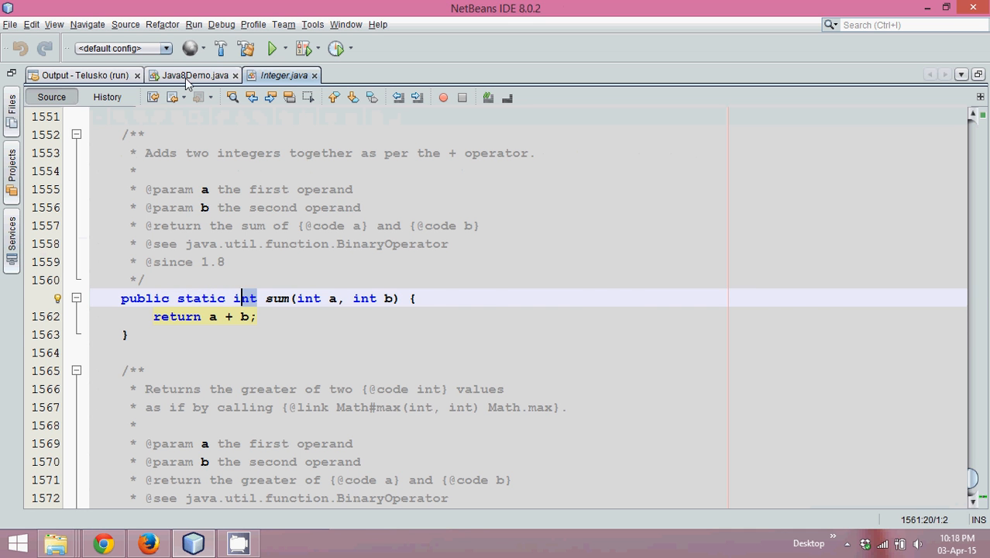
left_click(193, 74)
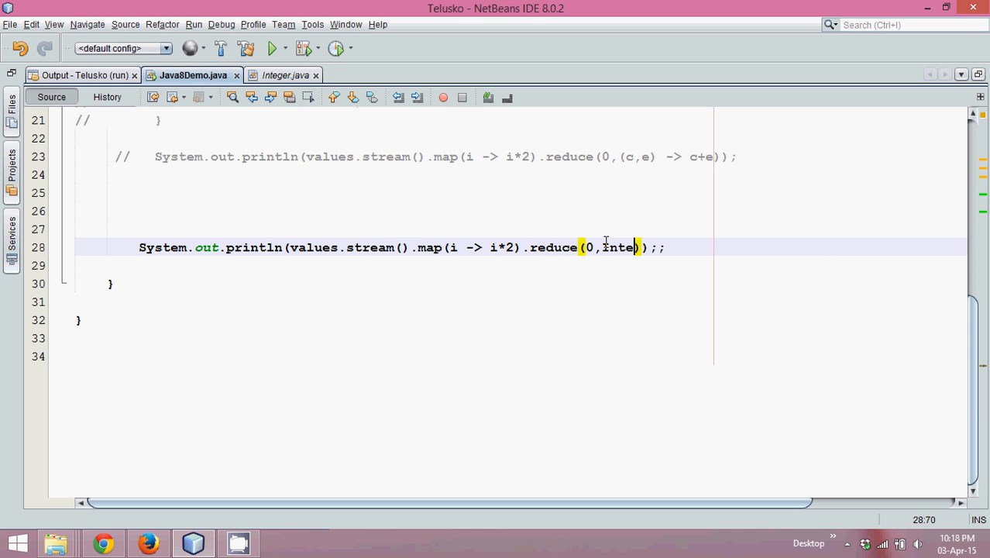
Finish the reduce argument as Integer::sum and run the file, getting 42 again.
type("ger")
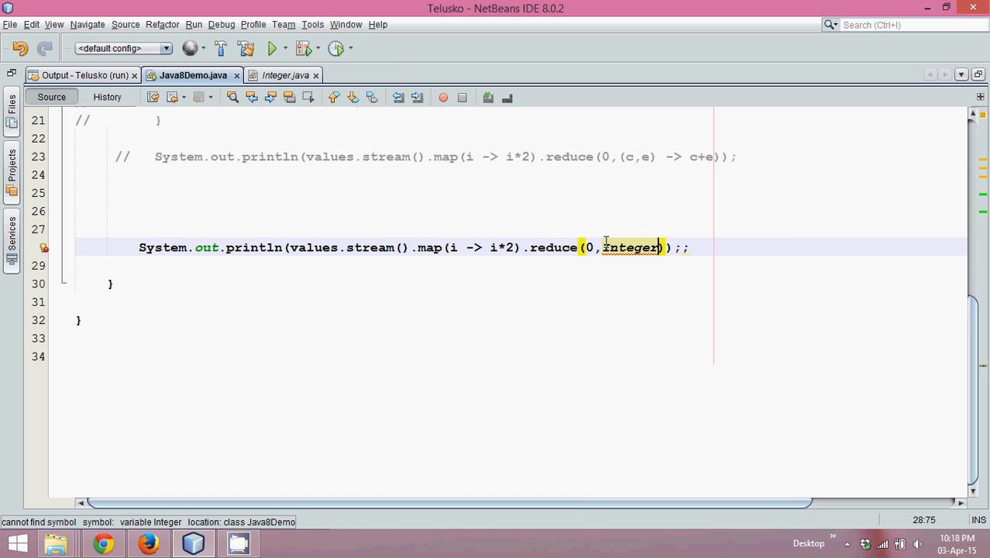
type("::sum")
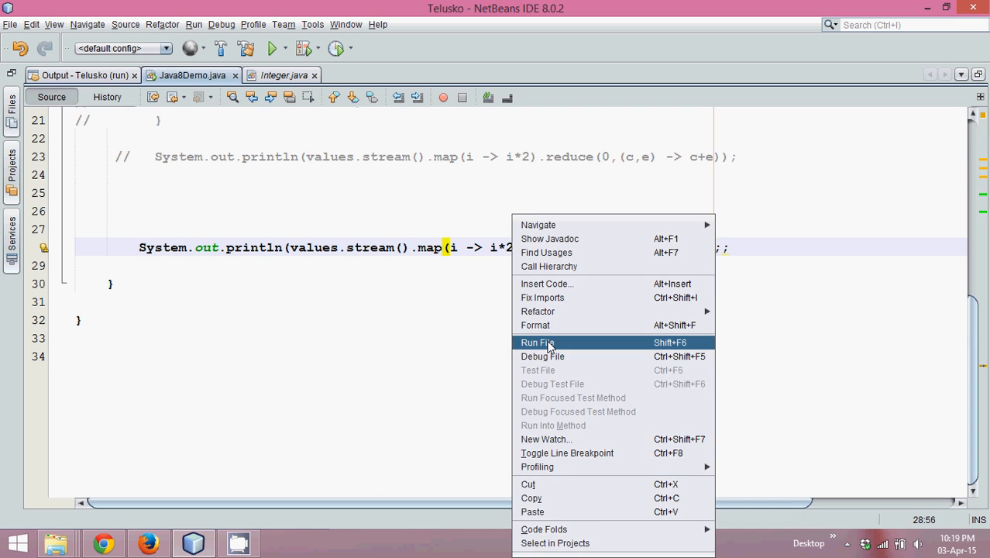
left_click(538, 342)
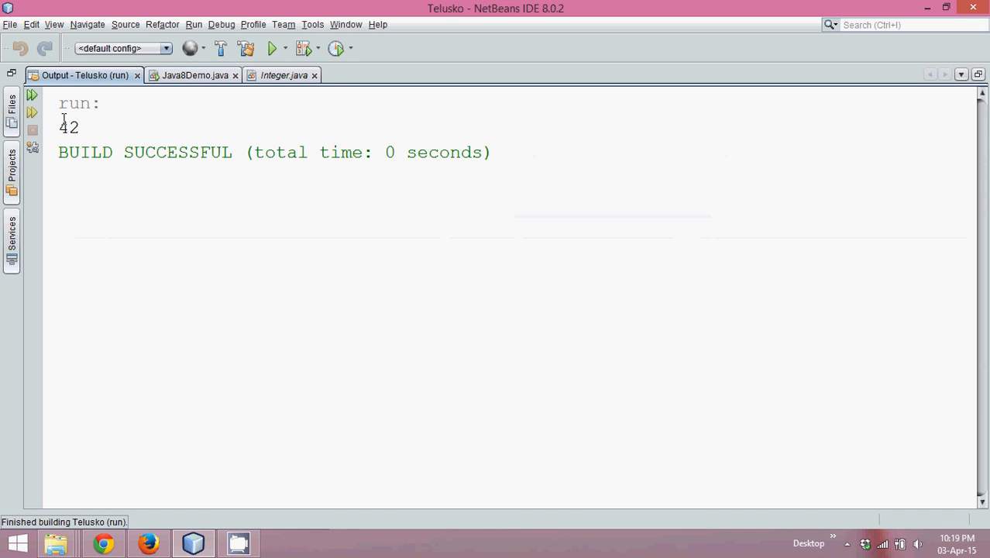
double_click(67, 127)
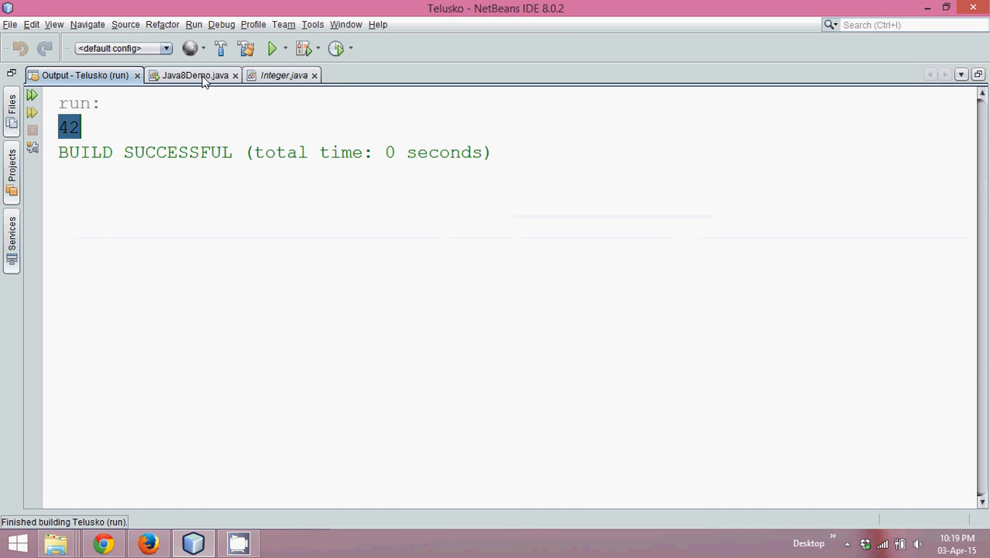
left_click(186, 74)
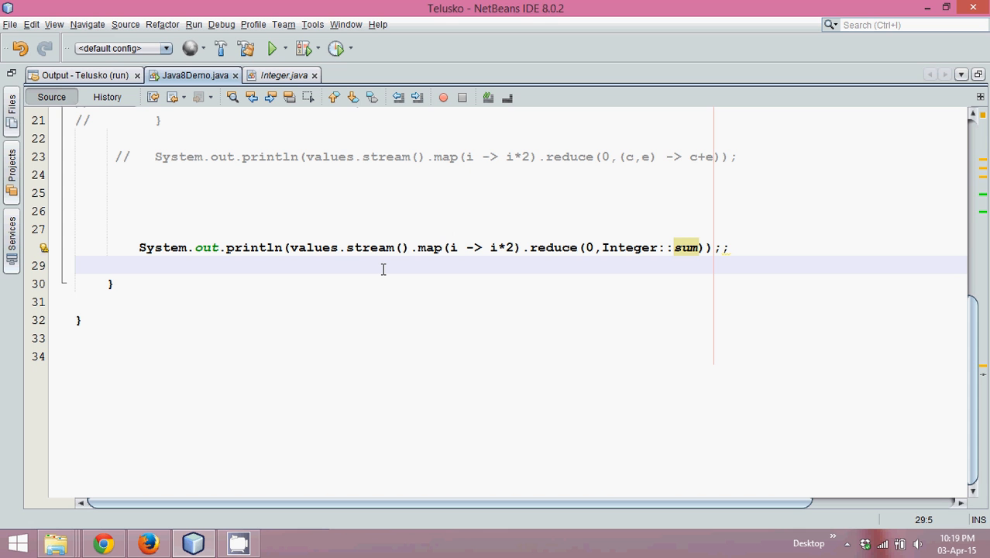